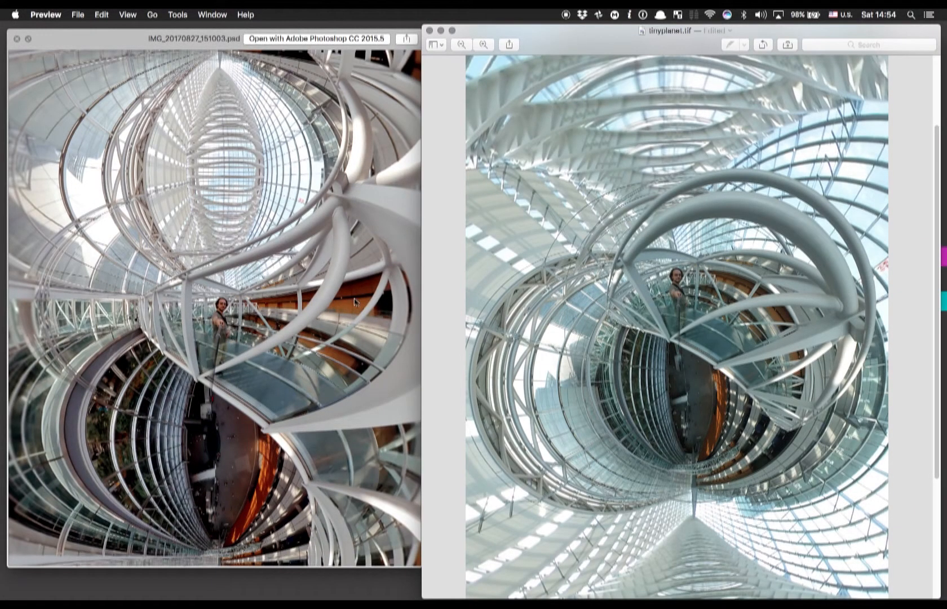
{"action": "mouse_move", "coordinate": [190, 314]}
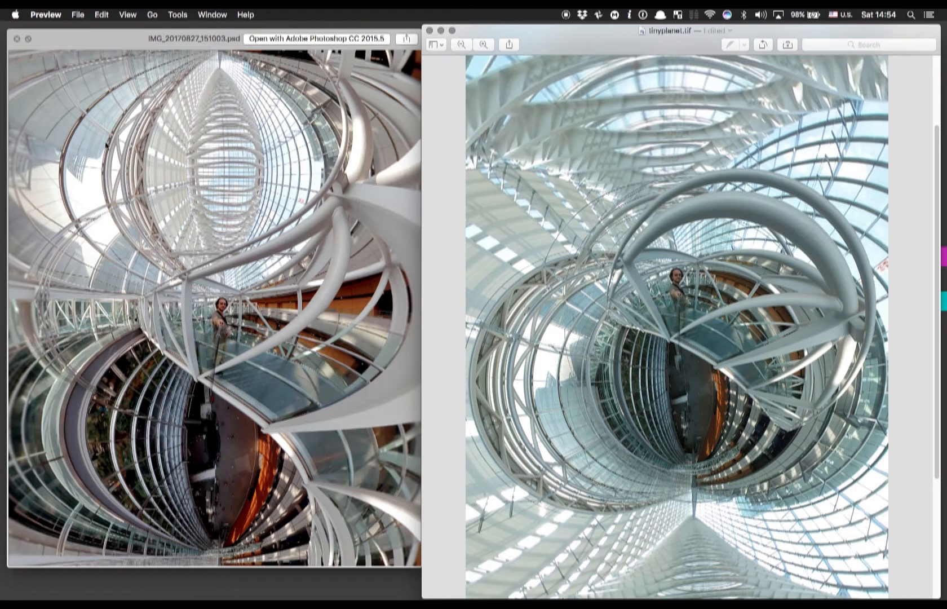
{"action": "mouse_move", "coordinate": [606, 311]}
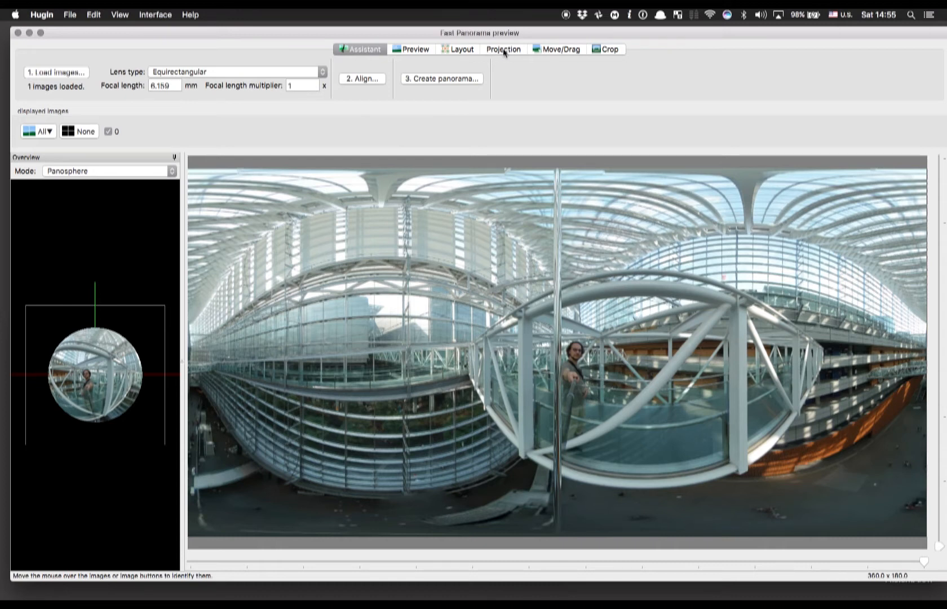
- Switch the preview's projection to Mercator and bring up the Move/Drag settings
{"action": "left_click", "coordinate": [503, 49]}
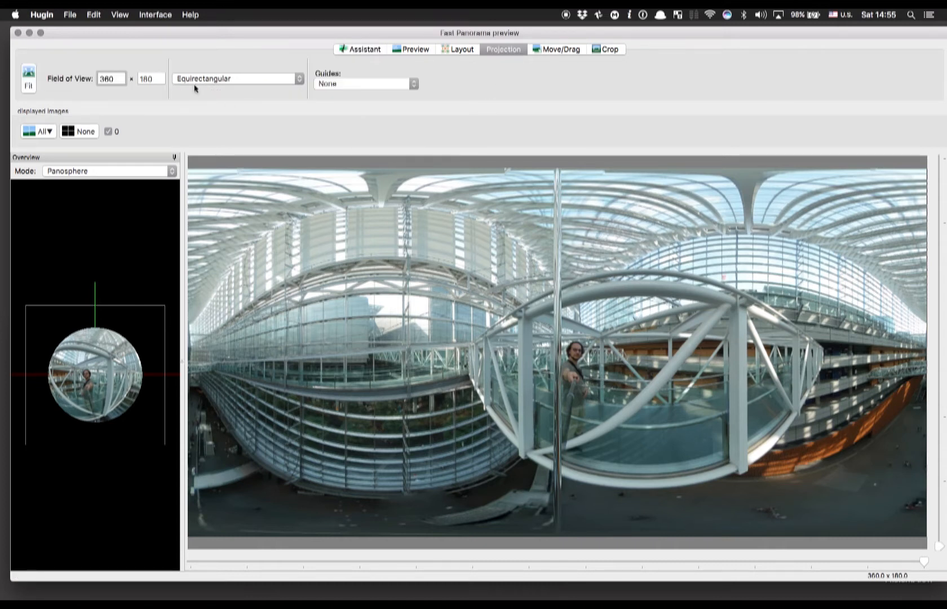
{"action": "left_click", "coordinate": [236, 78]}
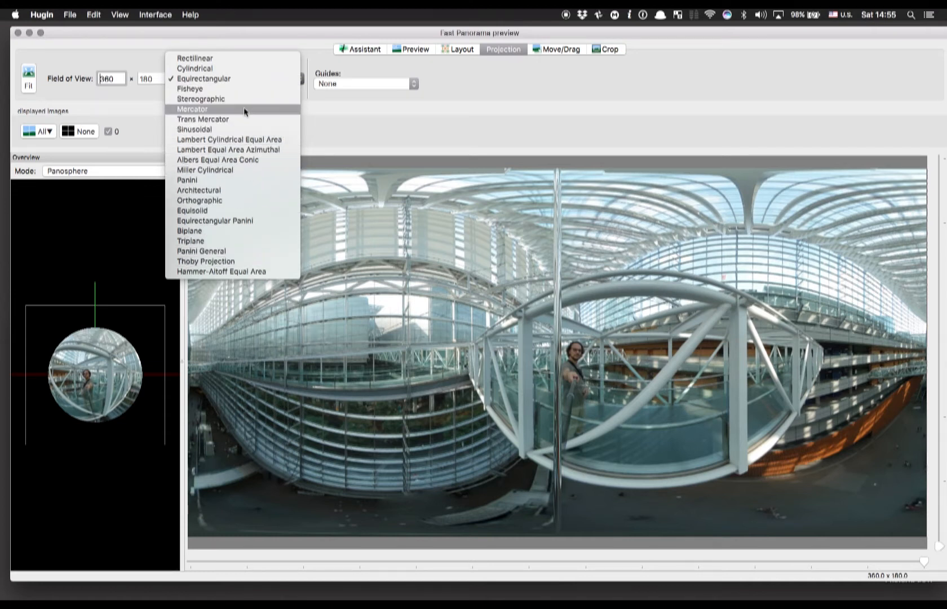
{"action": "left_click", "coordinate": [193, 109]}
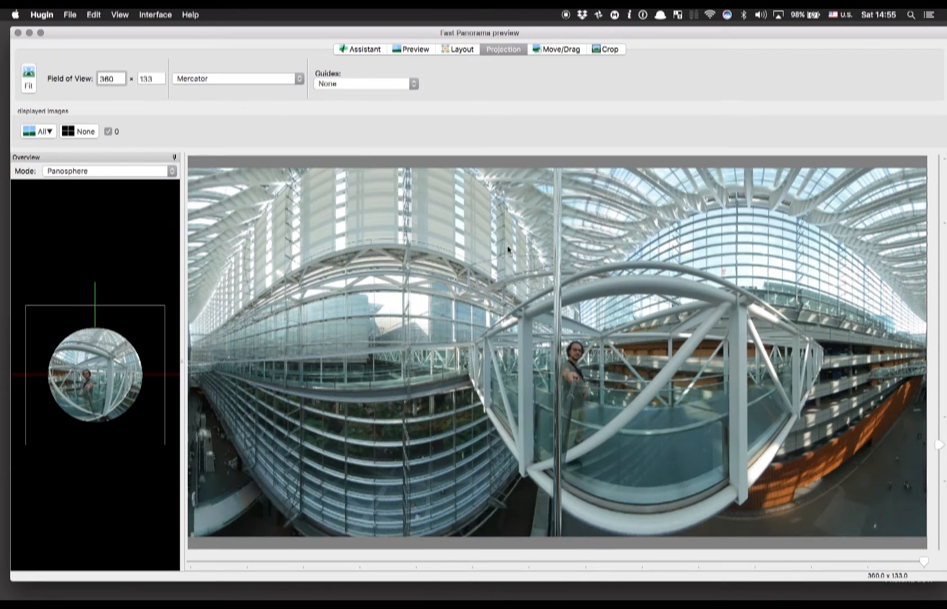
{"action": "left_click", "coordinate": [561, 49]}
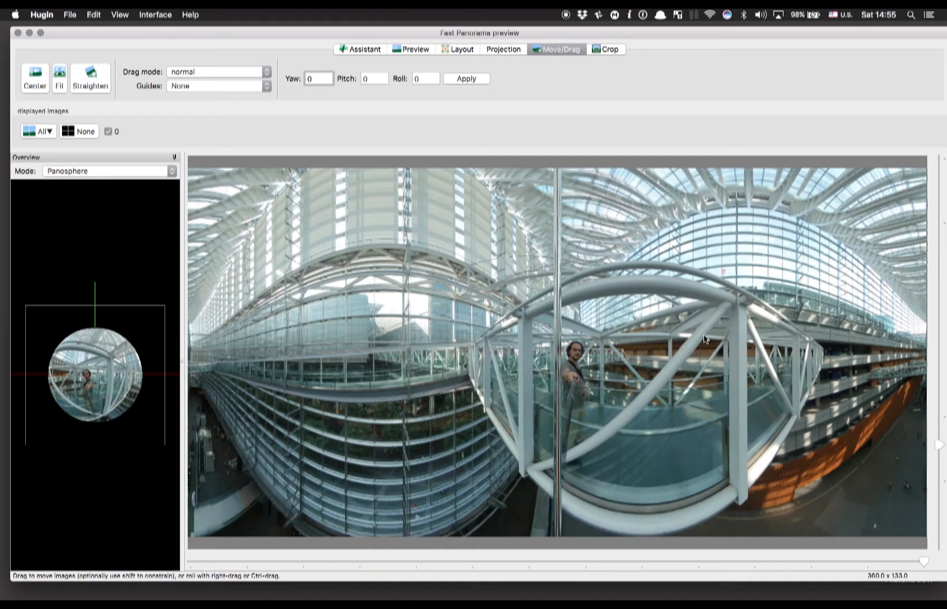
- Drag the panorama's yaw and pitch so the ceiling vault and person span the middle
{"action": "left_click_drag", "start_coordinate": [707, 338], "coordinate": [694, 269]}
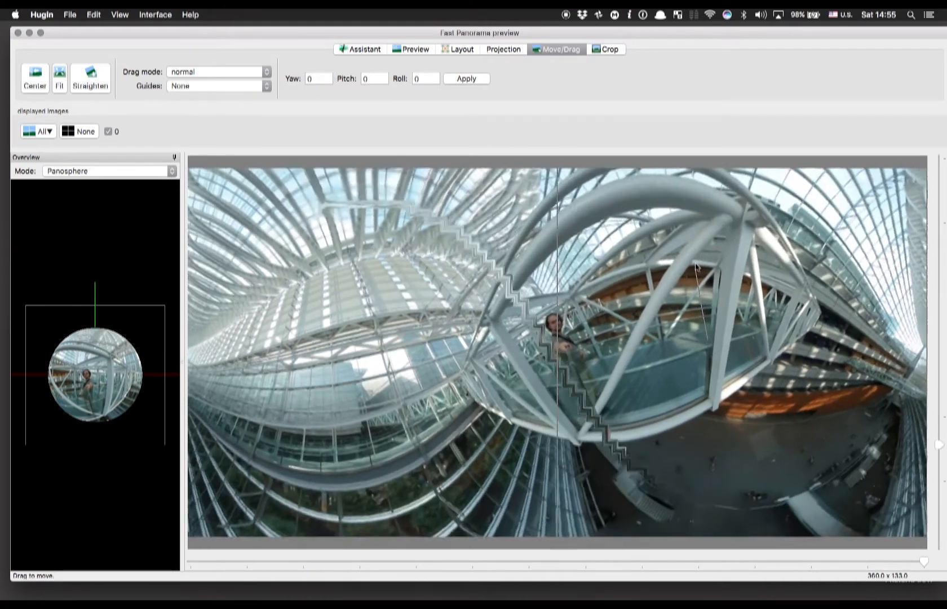
{"action": "left_click_drag", "start_coordinate": [695, 268], "coordinate": [745, 337]}
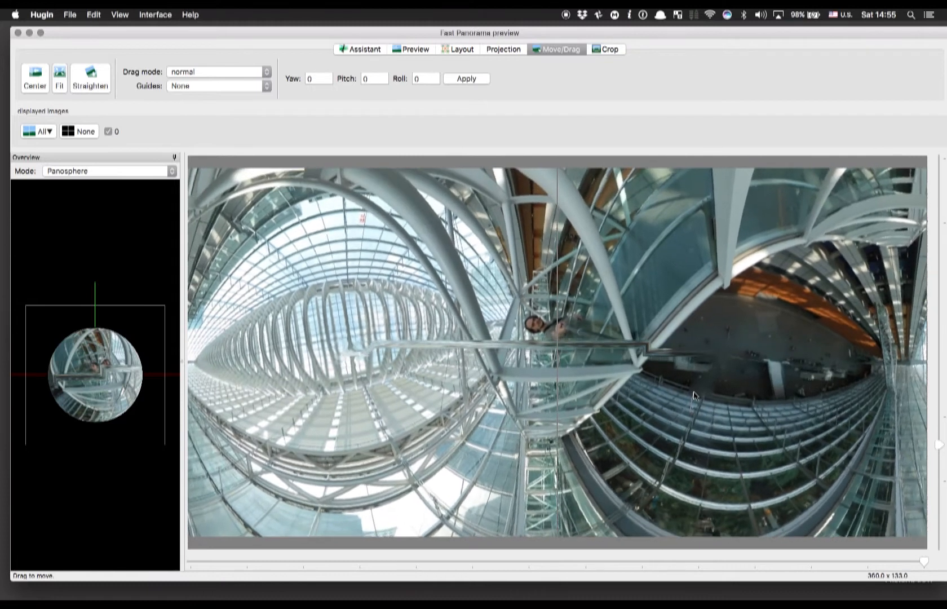
{"action": "left_click_drag", "start_coordinate": [694, 395], "coordinate": [657, 401]}
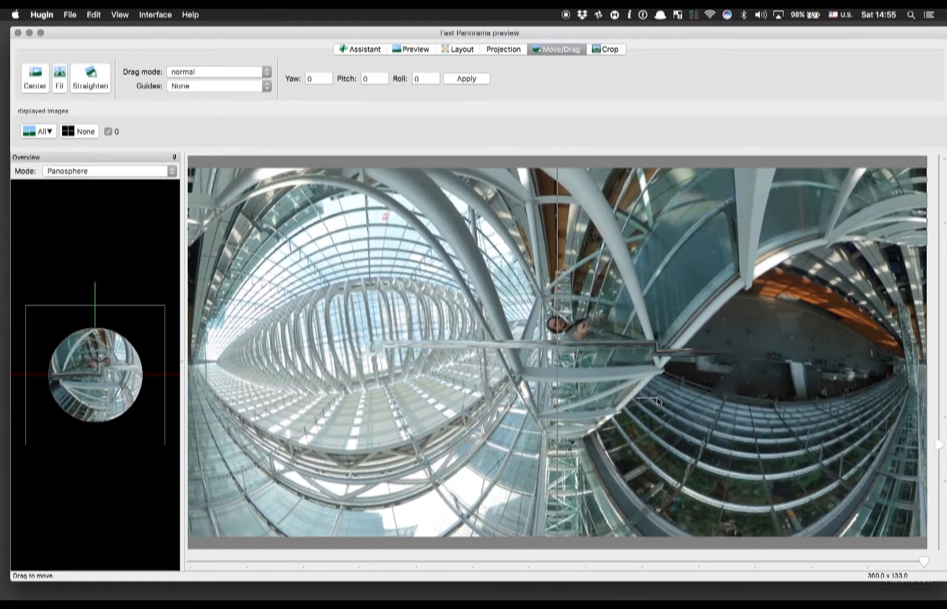
{"action": "left_click_drag", "start_coordinate": [658, 402], "coordinate": [202, 369]}
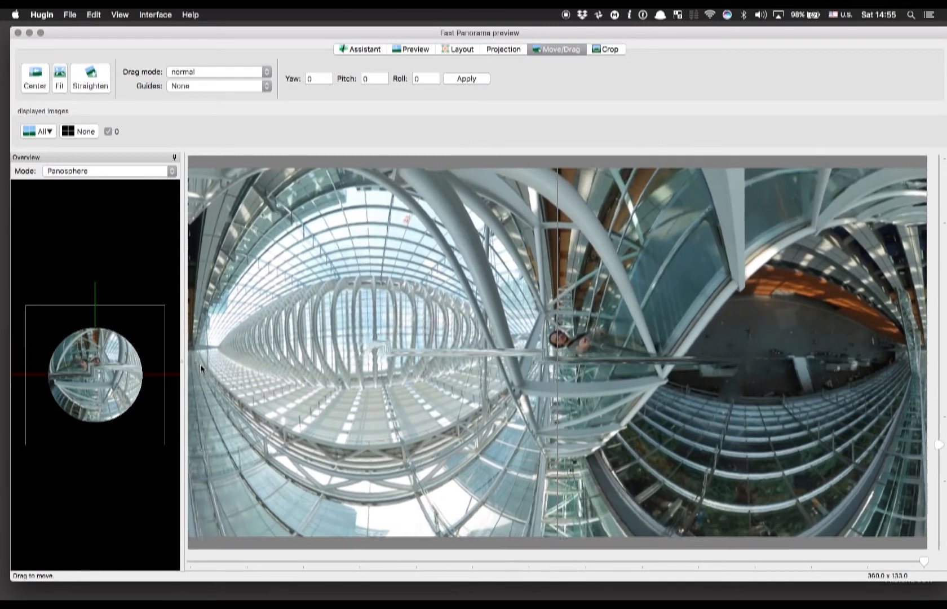
{"action": "left_click_drag", "start_coordinate": [203, 369], "coordinate": [561, 379]}
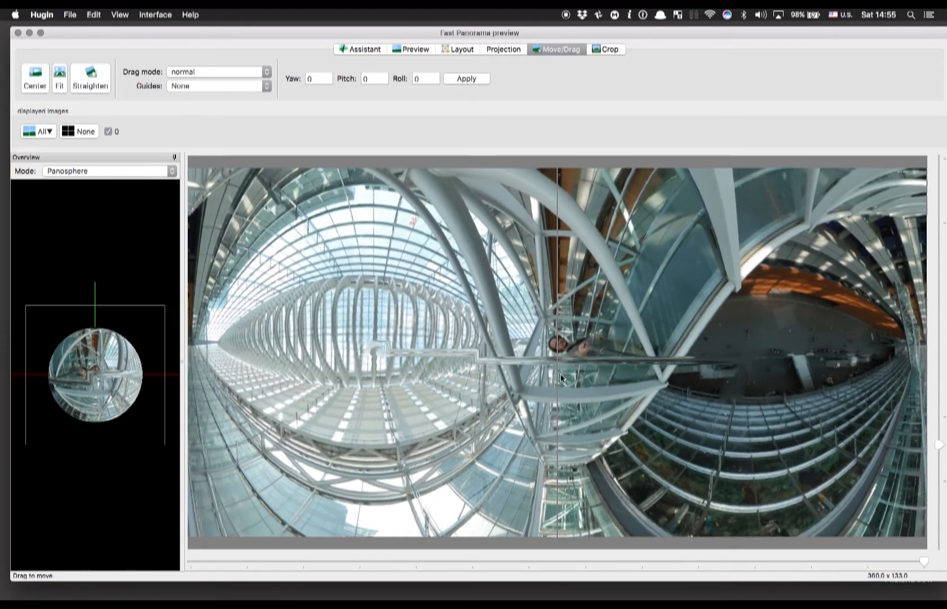
- Roll the panorama until the railing runs level
{"action": "left_click_drag", "start_coordinate": [560, 379], "coordinate": [913, 460]}
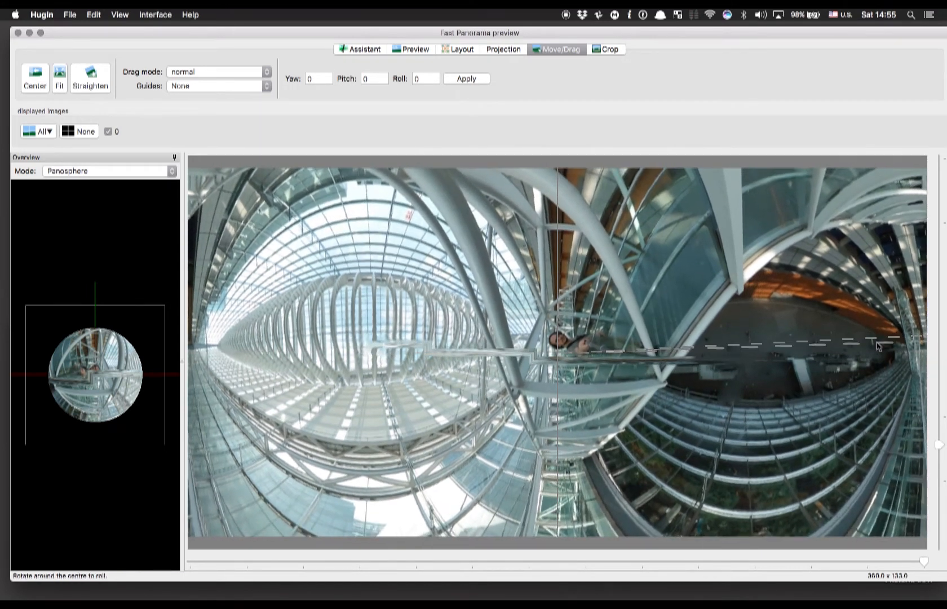
{"action": "left_click_drag", "start_coordinate": [880, 346], "coordinate": [873, 319]}
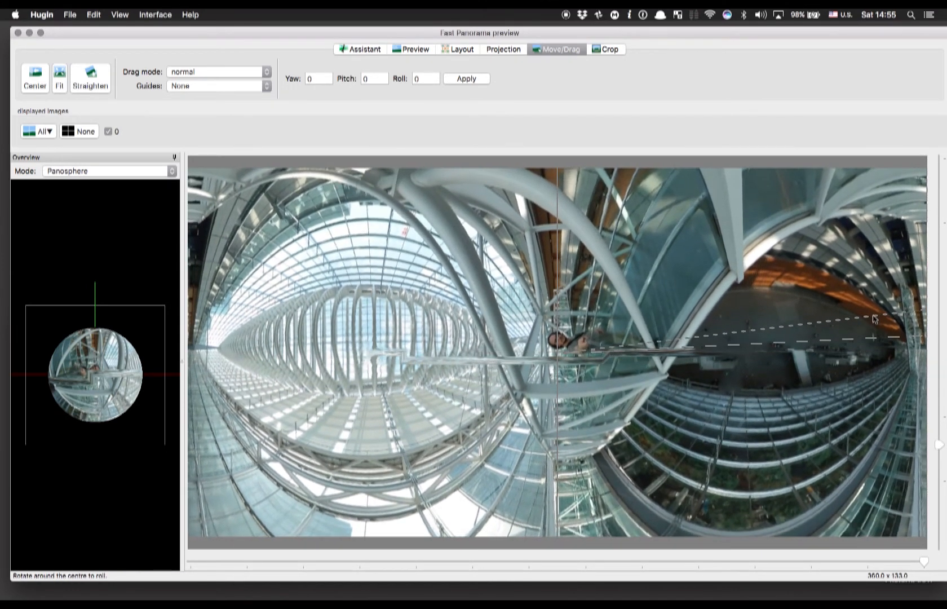
{"action": "left_click_drag", "start_coordinate": [873, 319], "coordinate": [551, 397]}
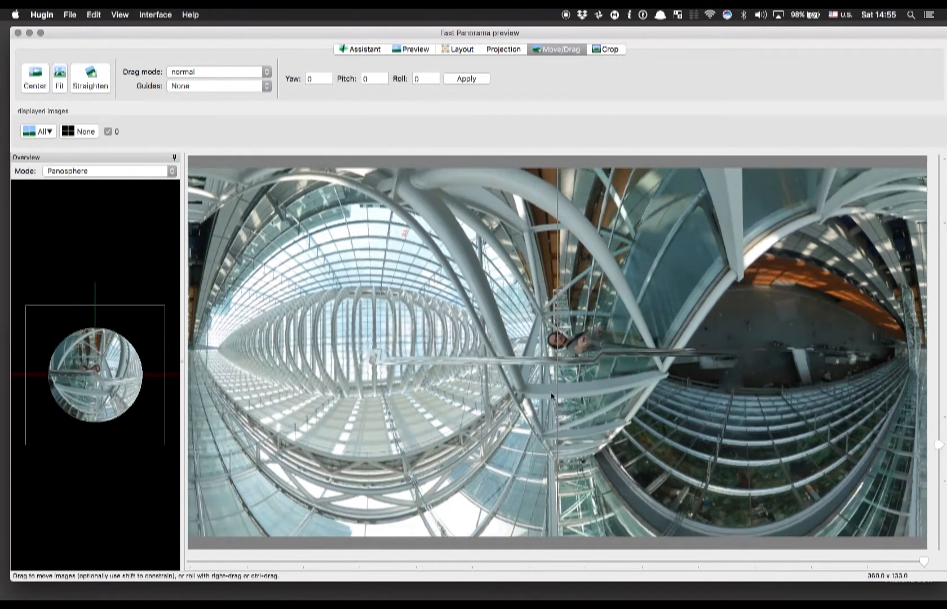
{"action": "left_click_drag", "start_coordinate": [551, 396], "coordinate": [550, 392]}
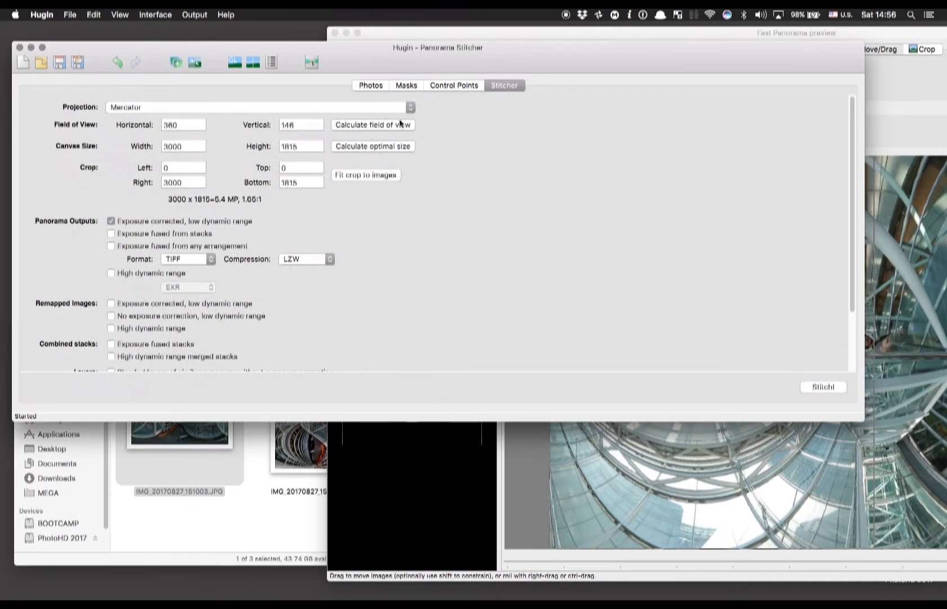
- Stitch at the optimal 6912 × 4182 size, save the project as 'Mercator', and open Mercator.tif
{"action": "left_click", "coordinate": [372, 145]}
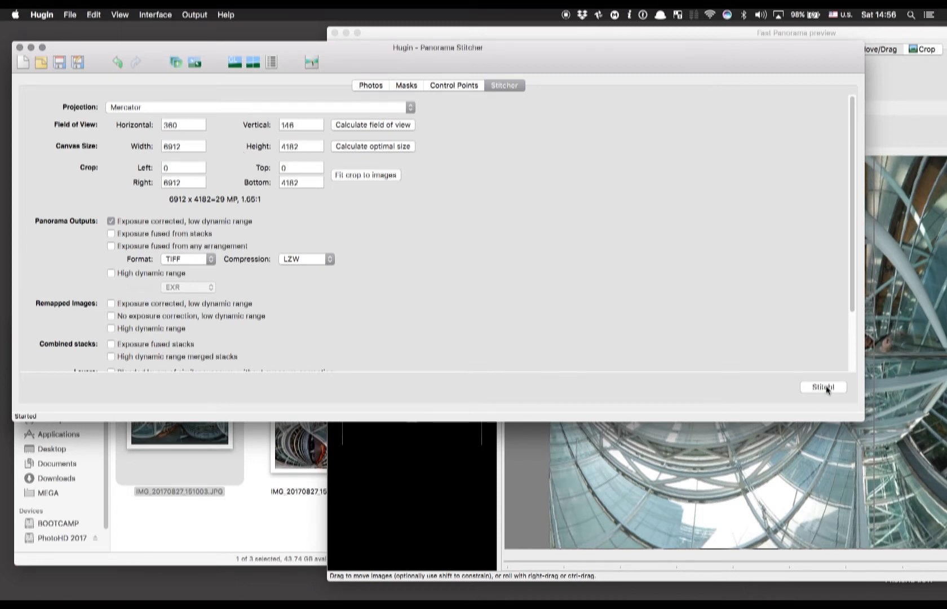
{"action": "left_click", "coordinate": [822, 386]}
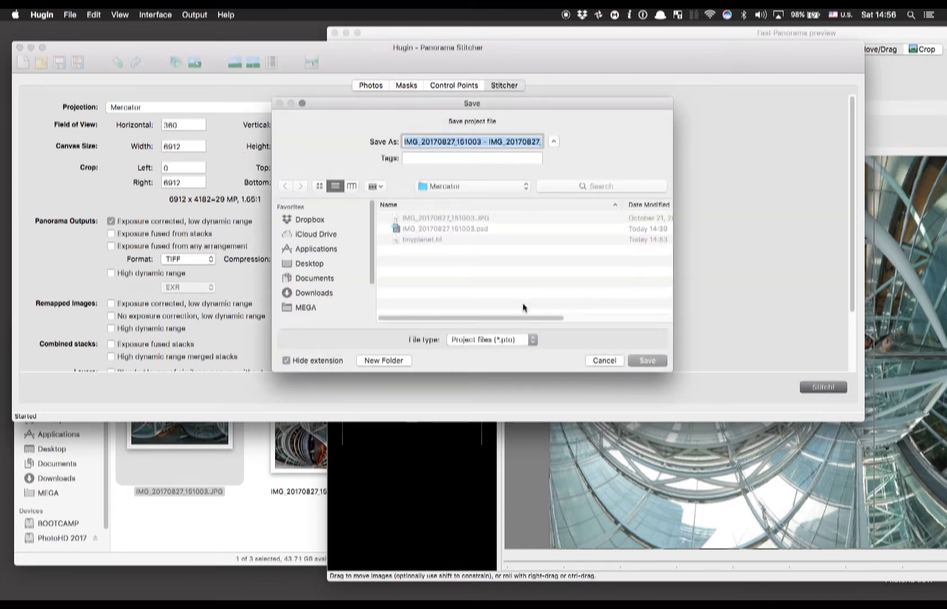
{"action": "type", "text": "Mercator"}
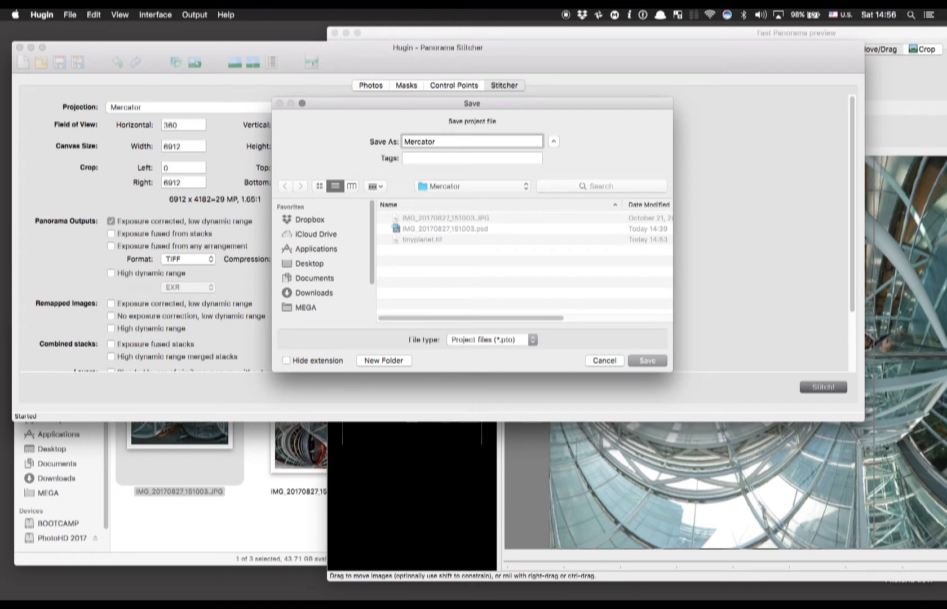
{"action": "left_click", "coordinate": [646, 360]}
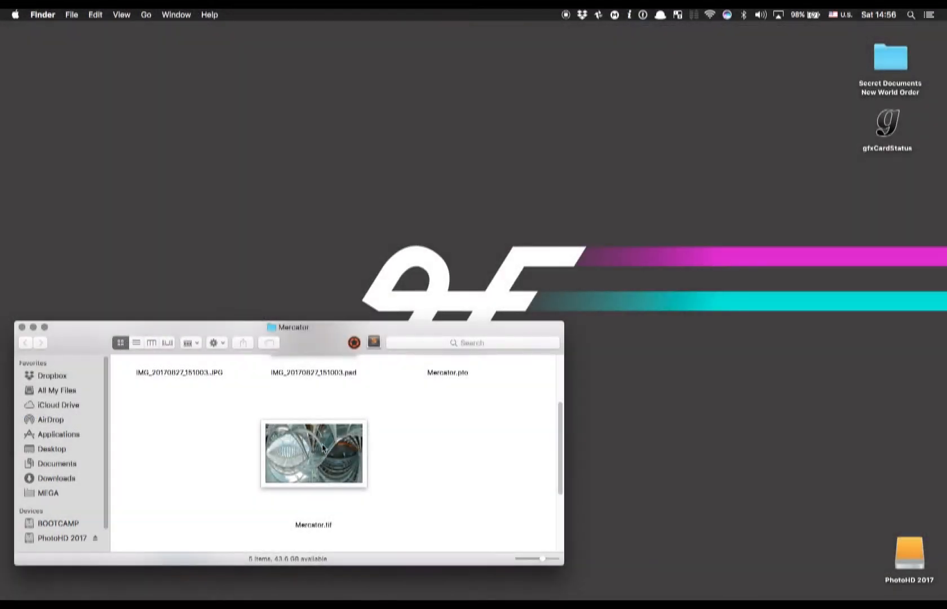
{"action": "left_click", "coordinate": [314, 454]}
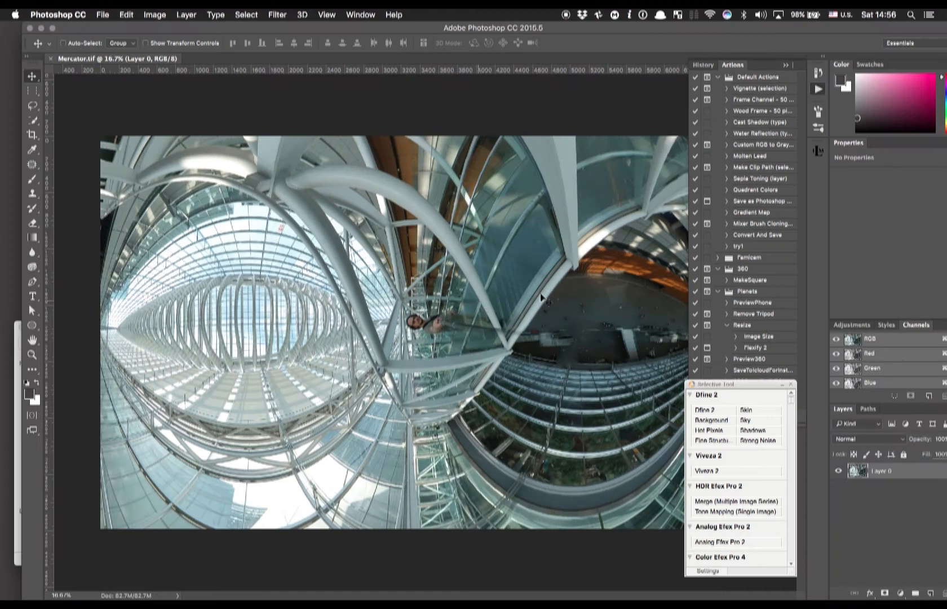
- Zoom in on the Mercator image and close the Nik Selective Tool panel
{"action": "left_click", "coordinate": [154, 15]}
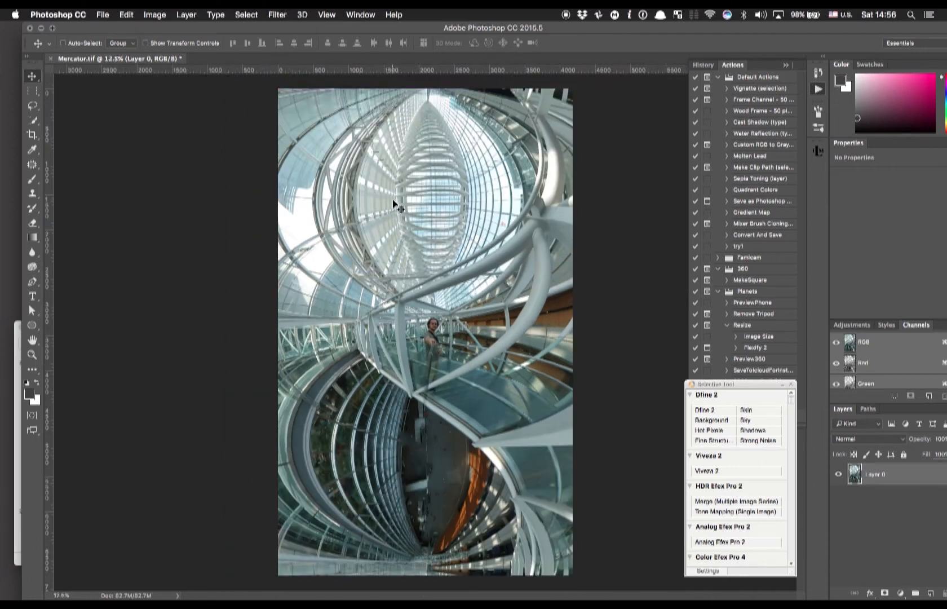
{"action": "left_click", "coordinate": [61, 42]}
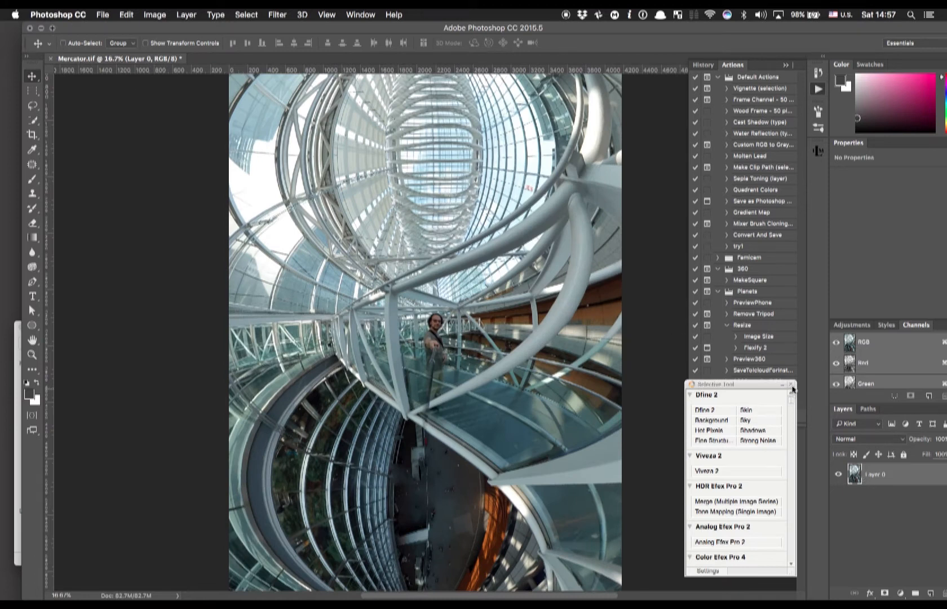
{"action": "left_click", "coordinate": [791, 385]}
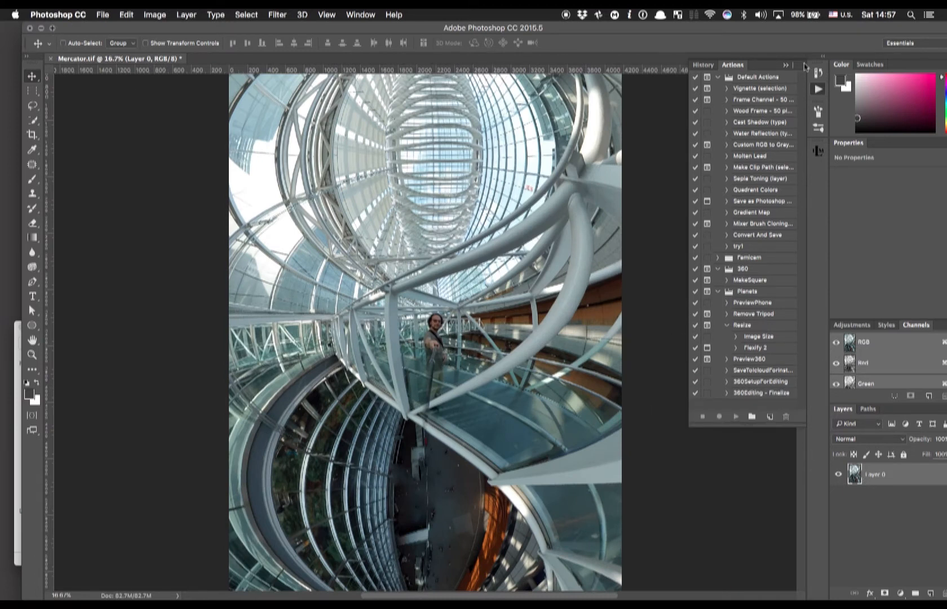
{"action": "left_click", "coordinate": [785, 65]}
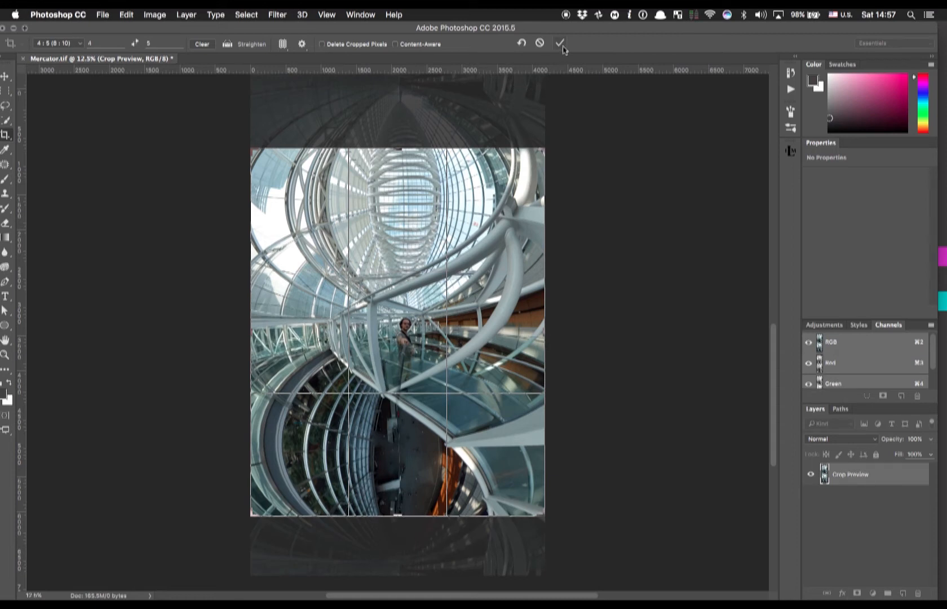
- Commit the 4:5 portrait crop, then Free Transform the image taller by dragging down
{"action": "left_click", "coordinate": [560, 42]}
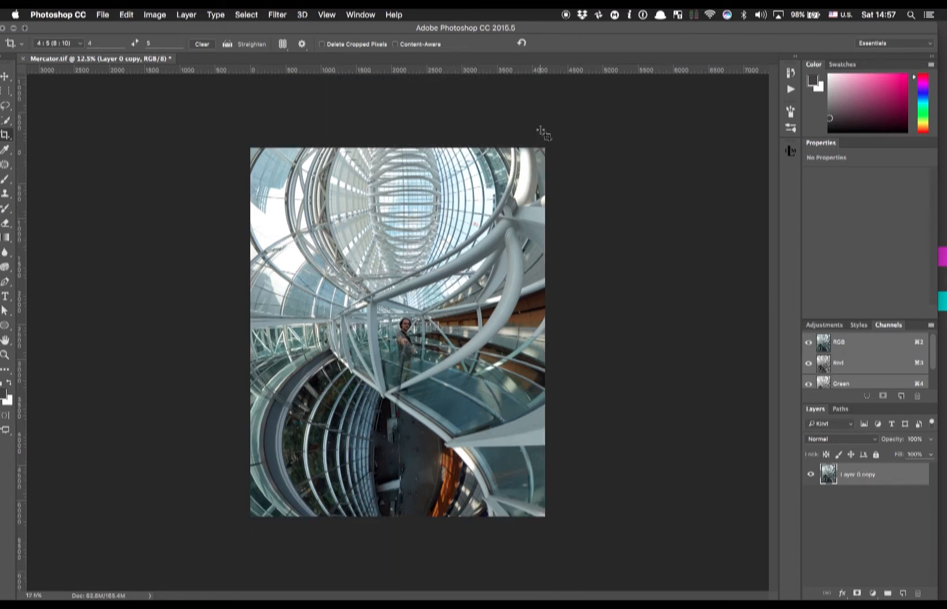
{"action": "left_click", "coordinate": [5, 76]}
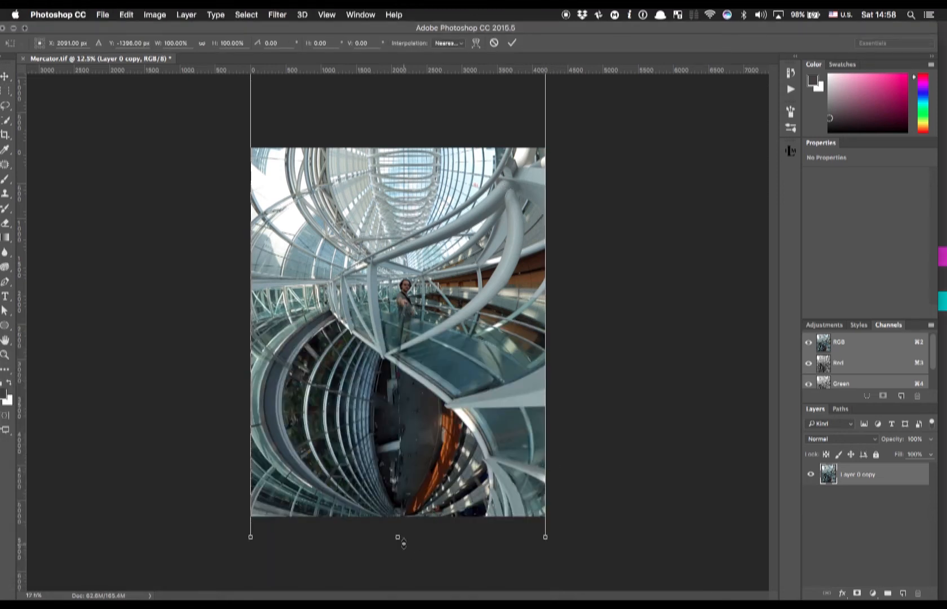
{"action": "left_click_drag", "start_coordinate": [397, 536], "coordinate": [397, 515]}
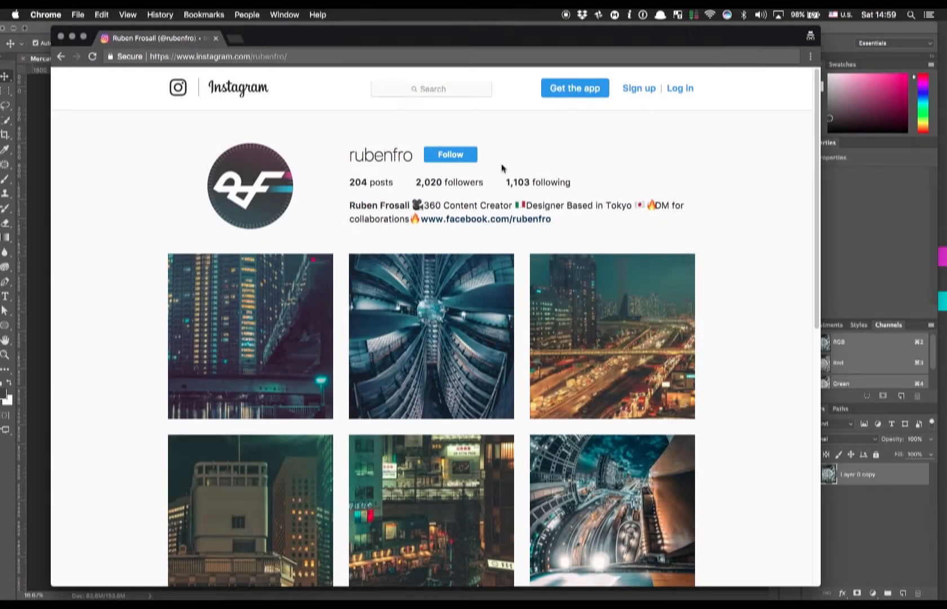
- Scroll the Instagram grid and view the Shibuya red-crosswalk post
{"action": "scroll", "scroll_direction": "down", "scroll_amount": 3}
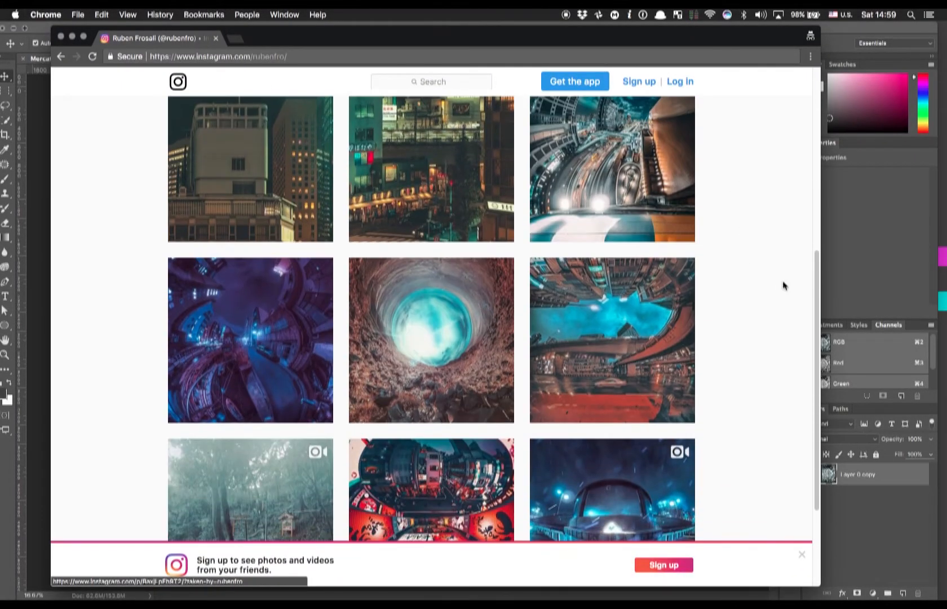
{"action": "scroll", "scroll_direction": "down", "scroll_amount": 3}
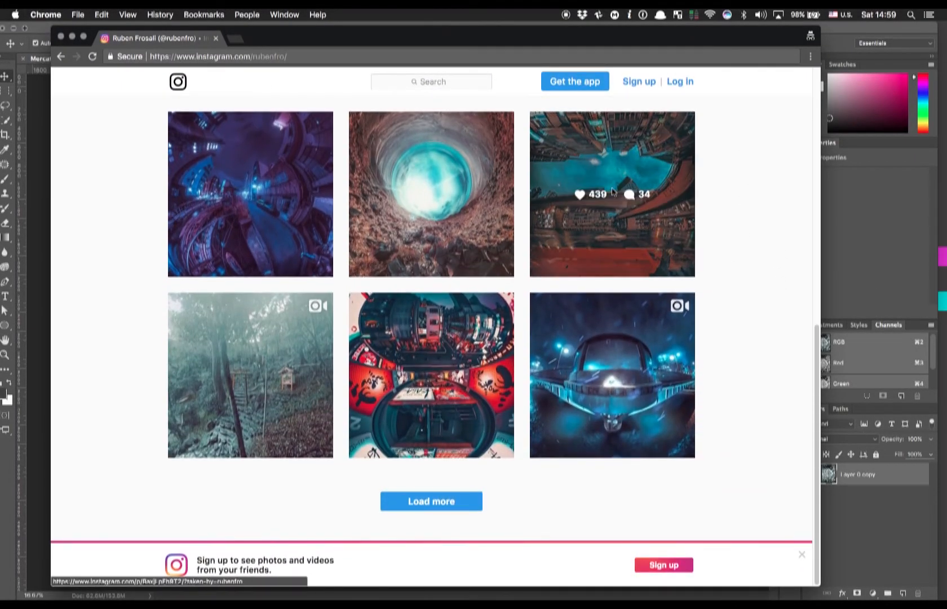
{"action": "left_click", "coordinate": [611, 194]}
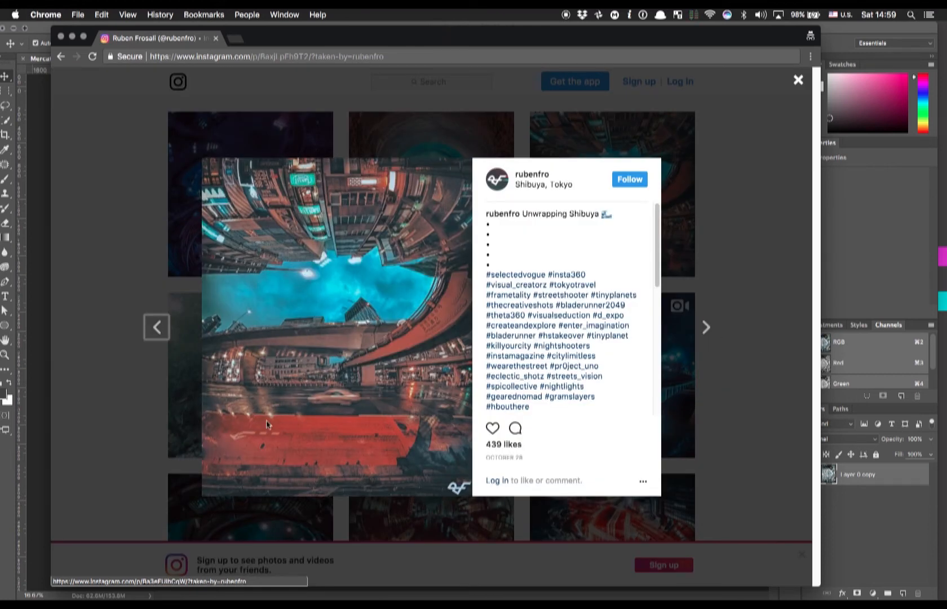
{"action": "left_click", "coordinate": [798, 80]}
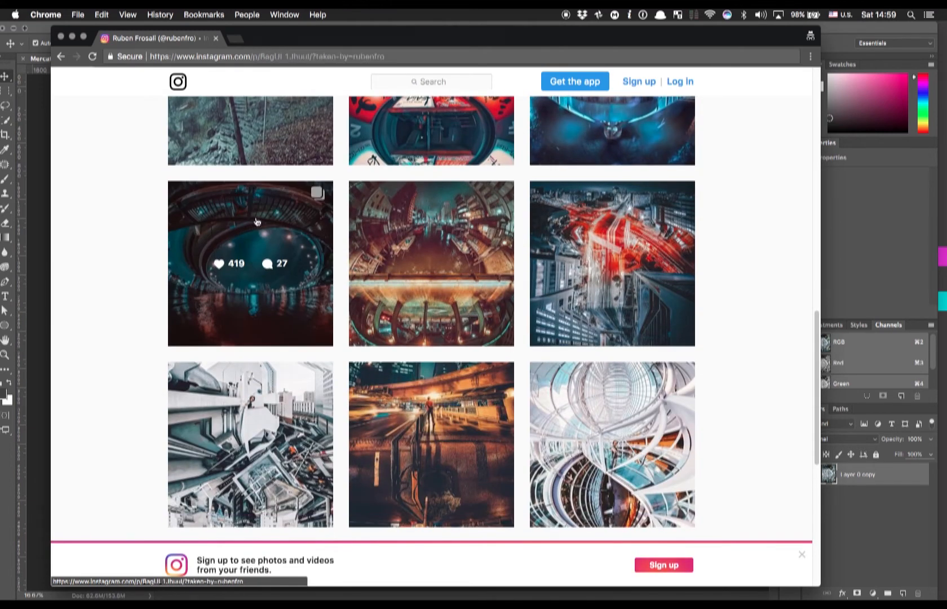
- Load more posts, view the temple interior post, and open Shibuya Rainy Nights
{"action": "left_click", "coordinate": [249, 262]}
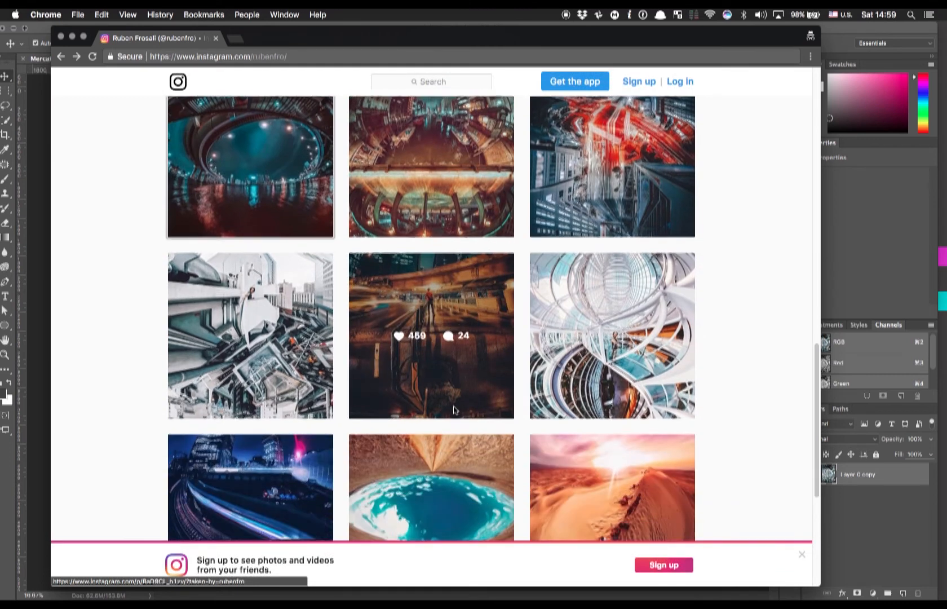
{"action": "scroll", "scroll_direction": "down", "scroll_amount": 3}
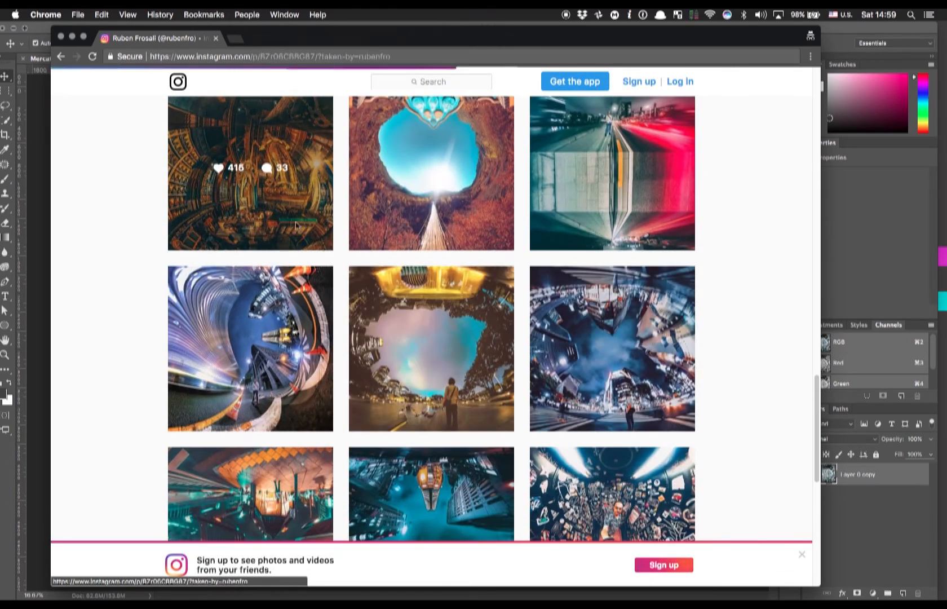
{"action": "left_click", "coordinate": [250, 173]}
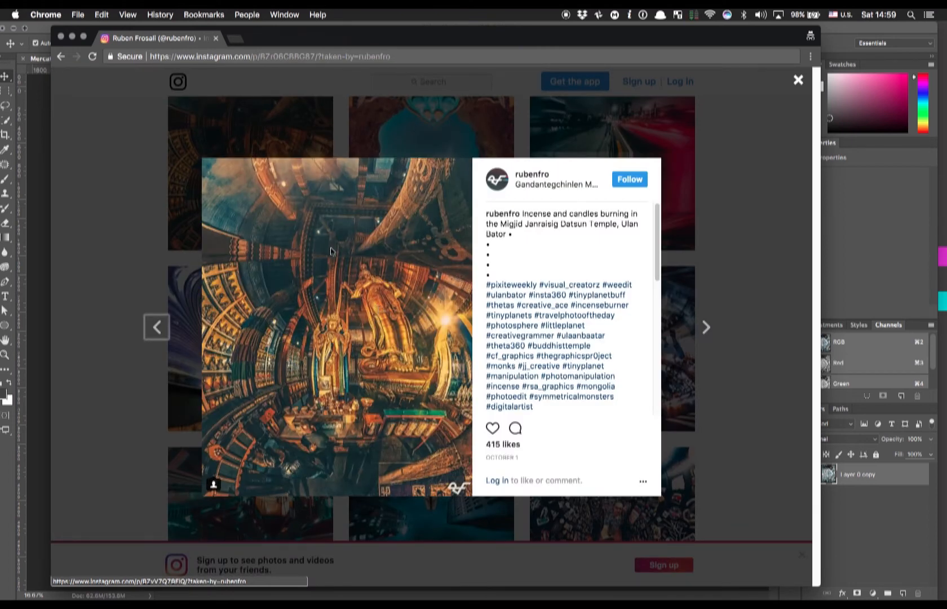
{"action": "left_click", "coordinate": [798, 79]}
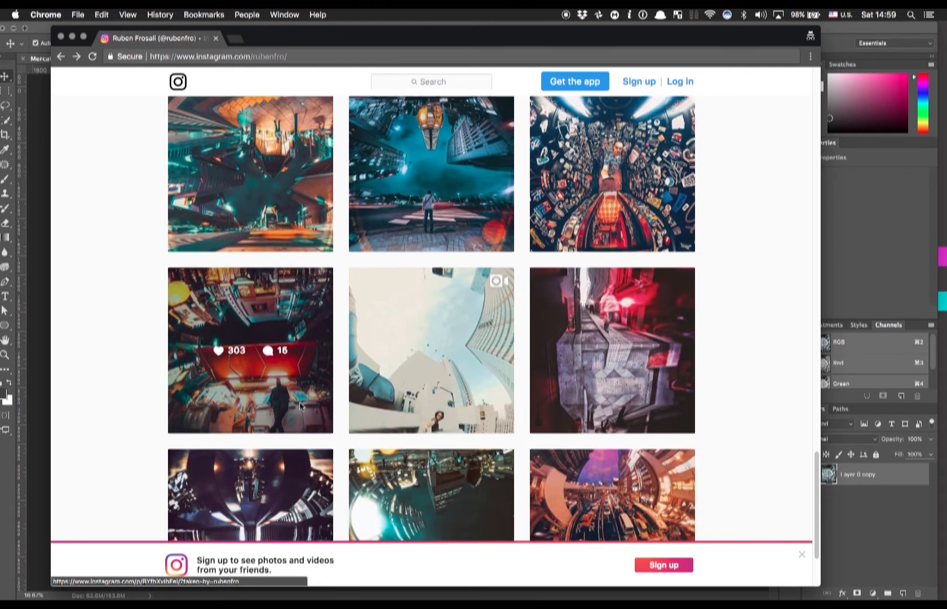
{"action": "scroll", "scroll_direction": "down", "scroll_amount": 3}
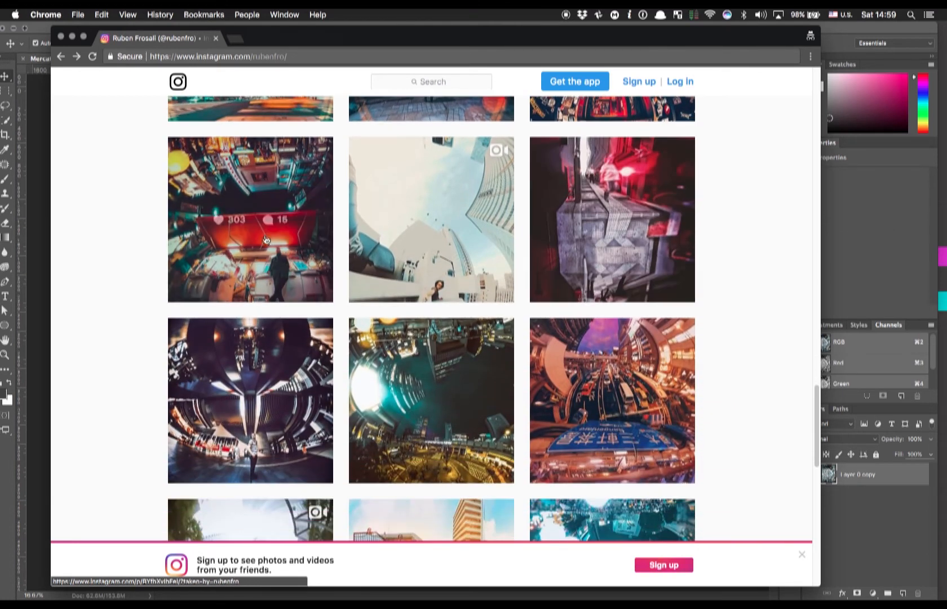
{"action": "left_click", "coordinate": [250, 219]}
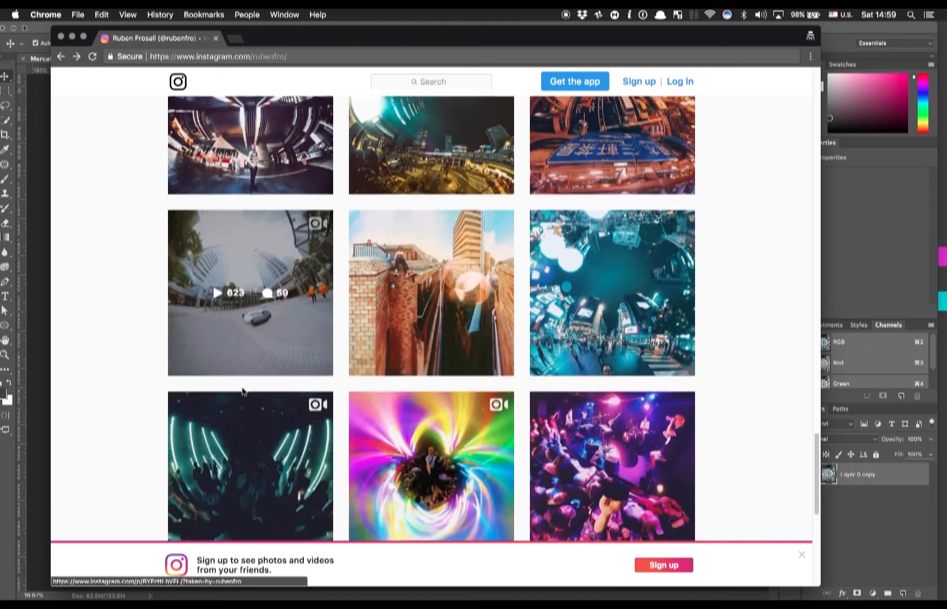
{"action": "left_click", "coordinate": [250, 294]}
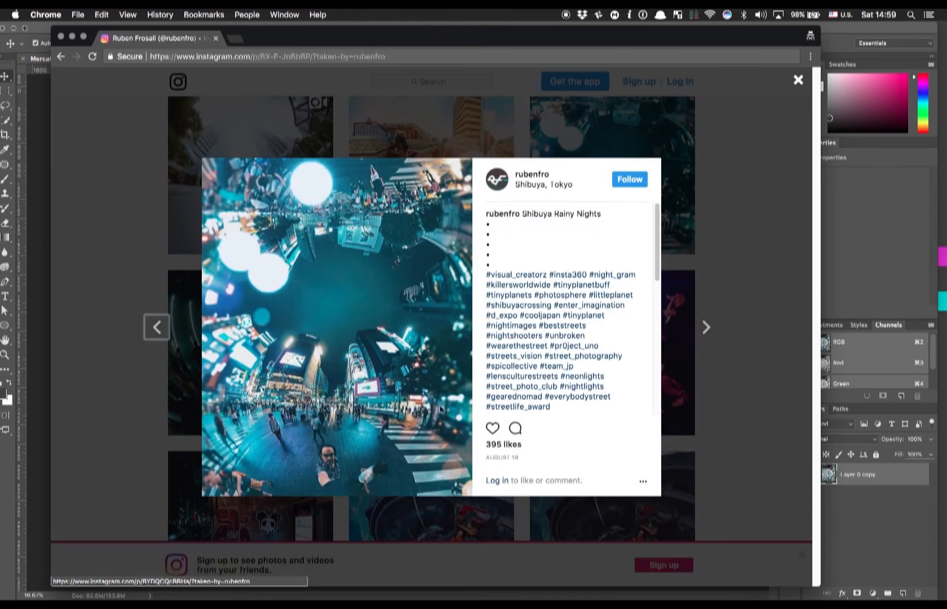
{"action": "mouse_move", "coordinate": [133, 177]}
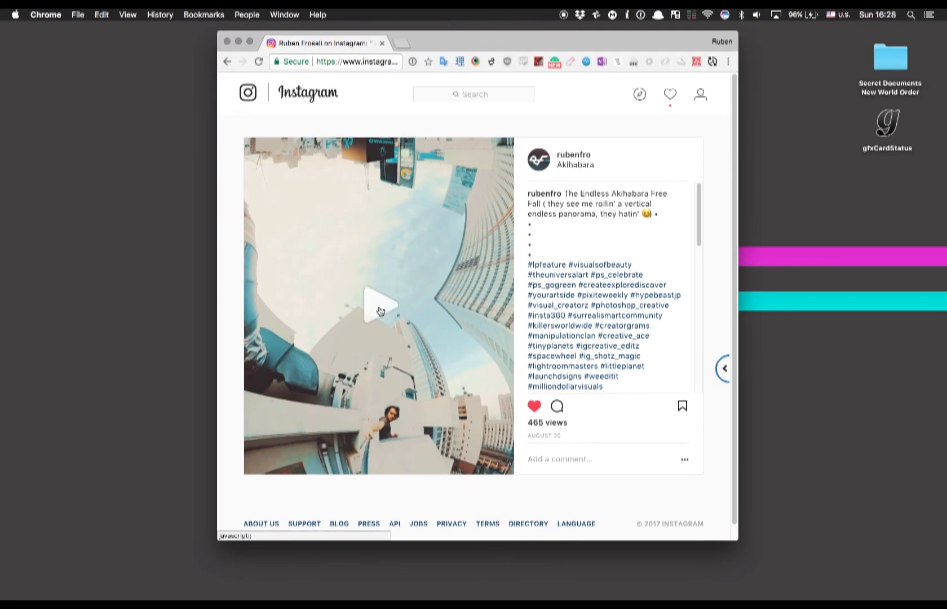
- Play the Akihabara free-fall panorama video
{"action": "left_click", "coordinate": [379, 307]}
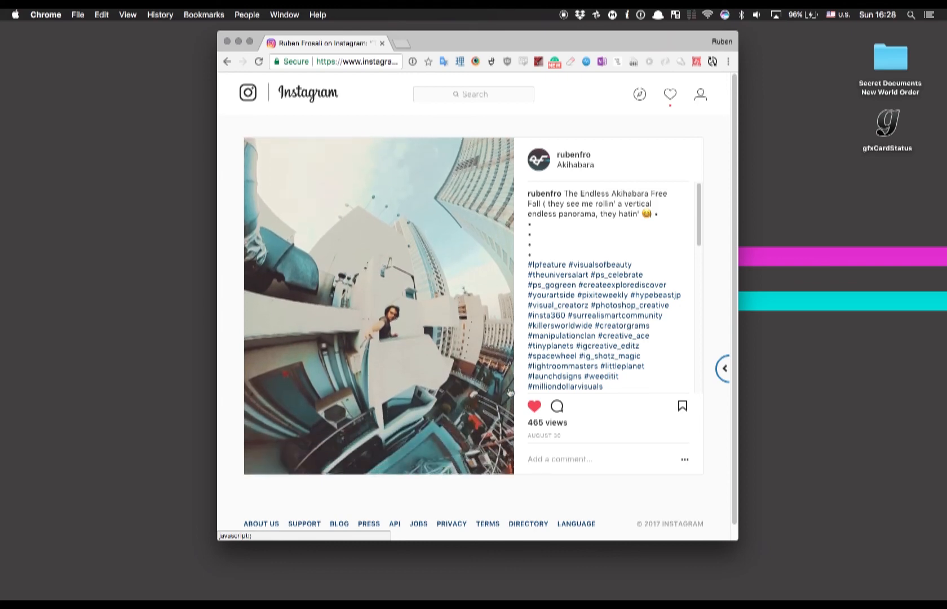